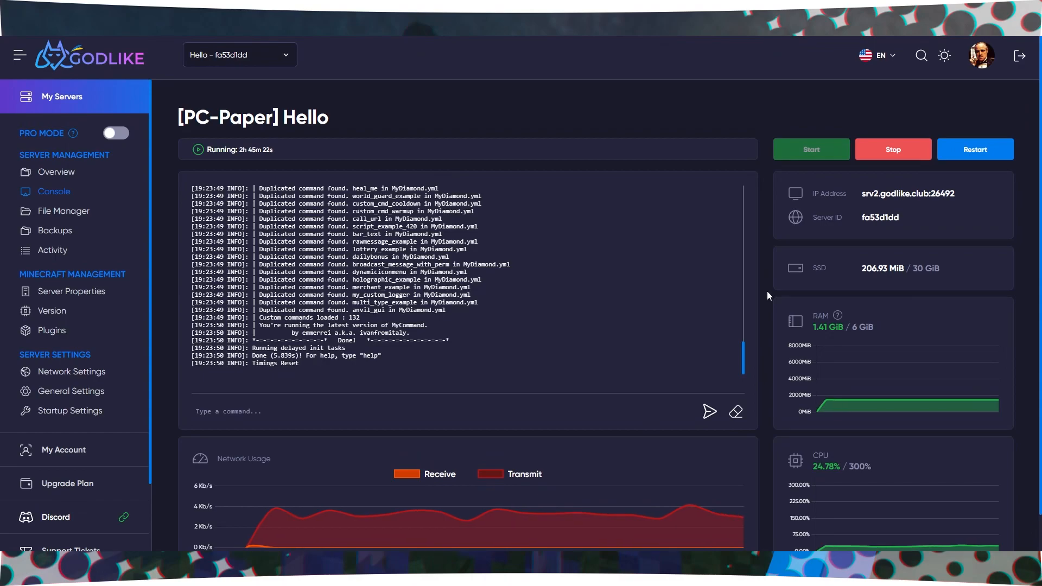
Search the plugin list for 'MyCommand' to confirm it is installed.
{"action": "left_click", "coordinate": [52, 331]}
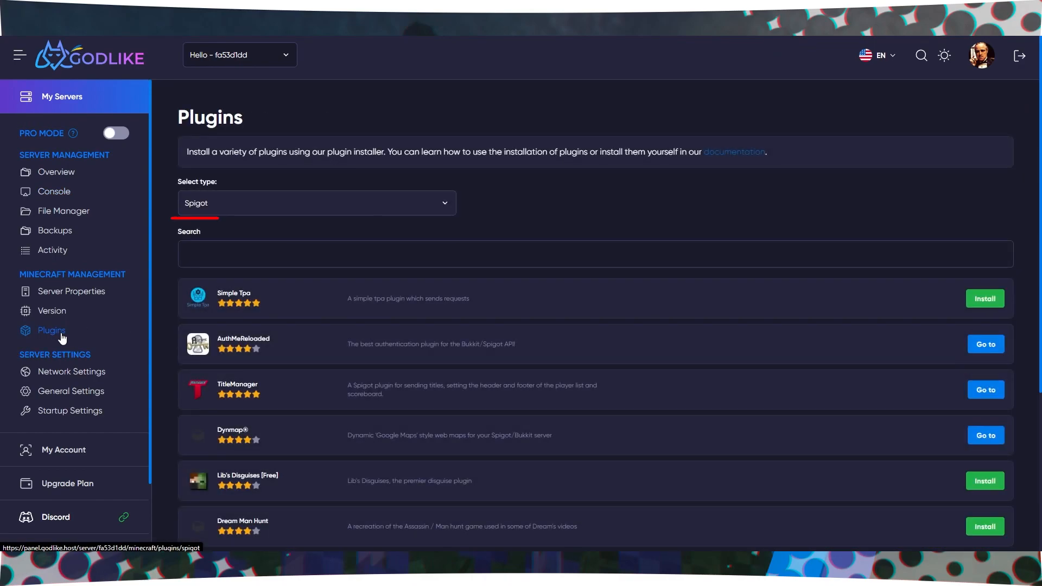
{"action": "type", "text": "MyCommand"}
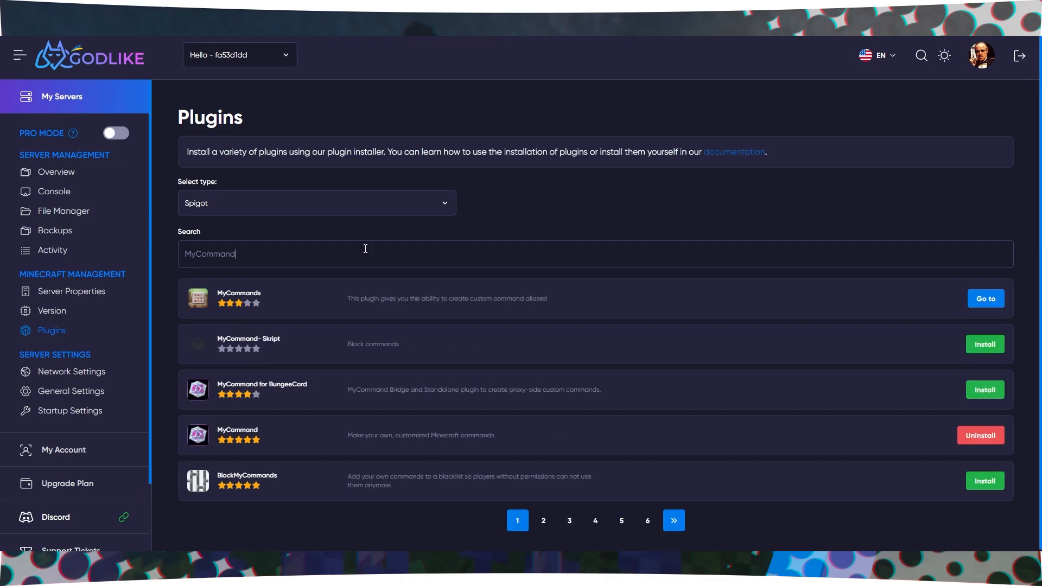
{"action": "mouse_move", "coordinate": [252, 432]}
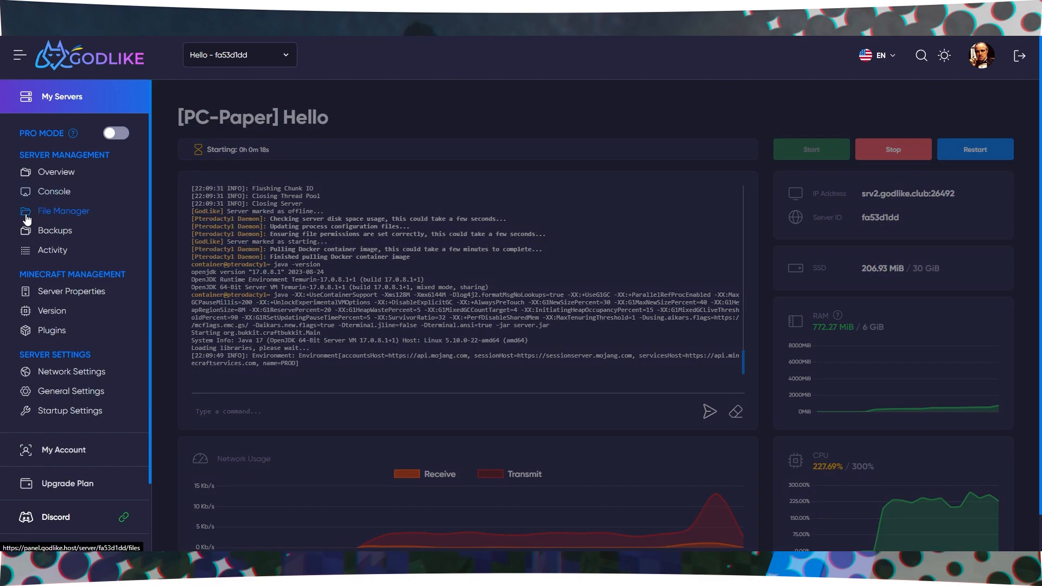
Browse the server files into the plugins folder toward MyCommand's examples.yml.
{"action": "left_click", "coordinate": [63, 211]}
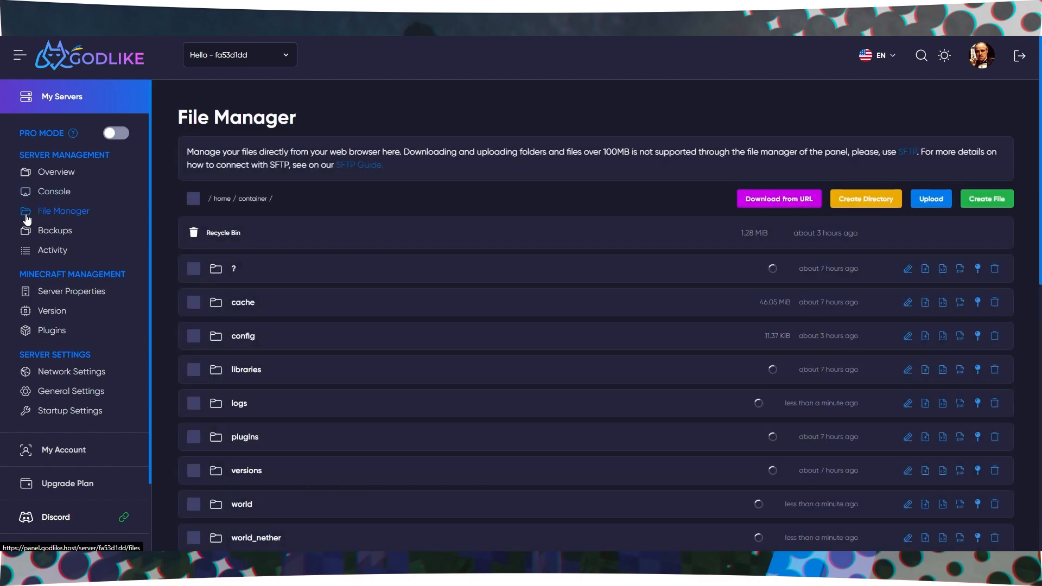
{"action": "left_click", "coordinate": [52, 191]}
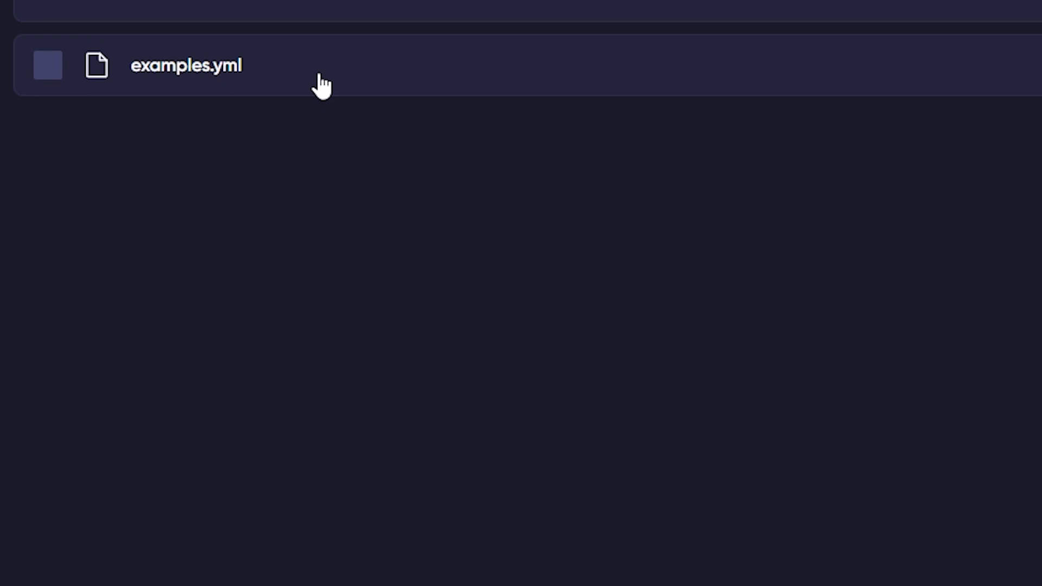
Duplicate examples.yml to create 'examples copy.yml'.
{"action": "left_click", "coordinate": [186, 65]}
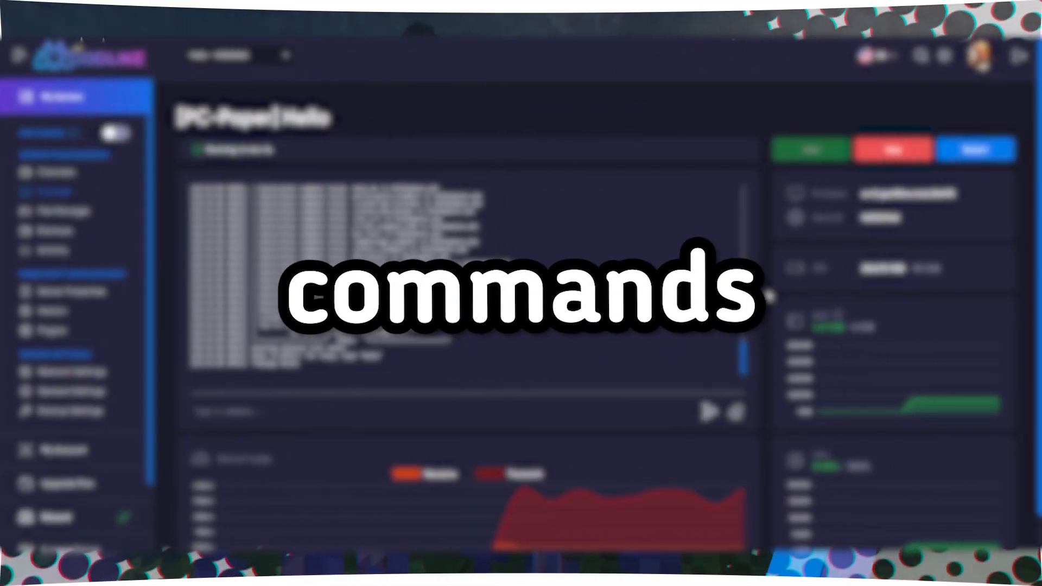
Rename 'examples copy.yml' to MyDiamond.yml.
{"action": "left_click", "coordinate": [63, 210]}
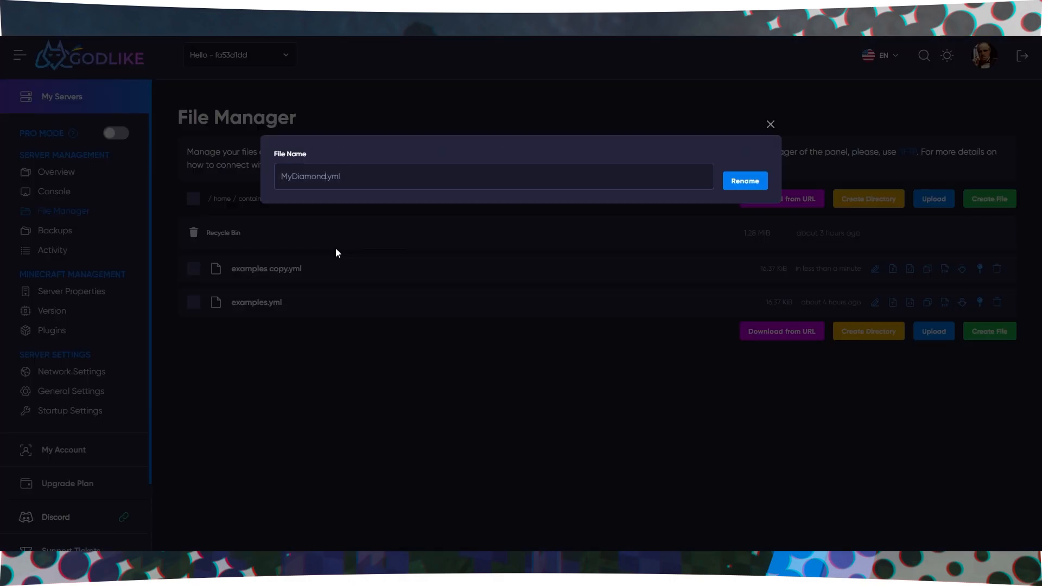
{"action": "left_click", "coordinate": [744, 180]}
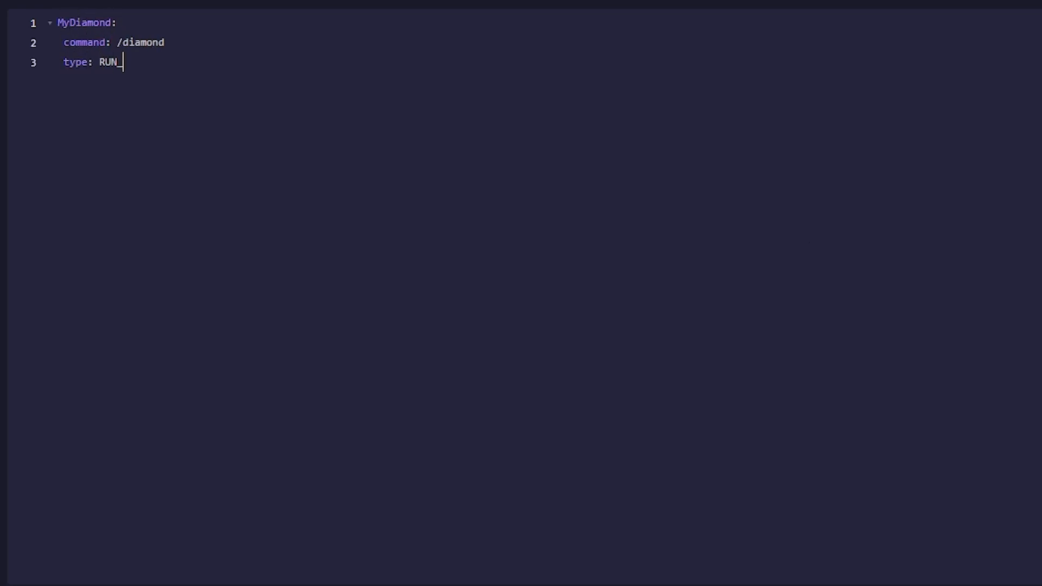
Set type RUN_COMMAND, runcmd '/give $arg1 minecraft:diamond 1', and register: true.
{"action": "type", "text": "COMMAND"}
{"action": "type", "text": "runcmd:"}
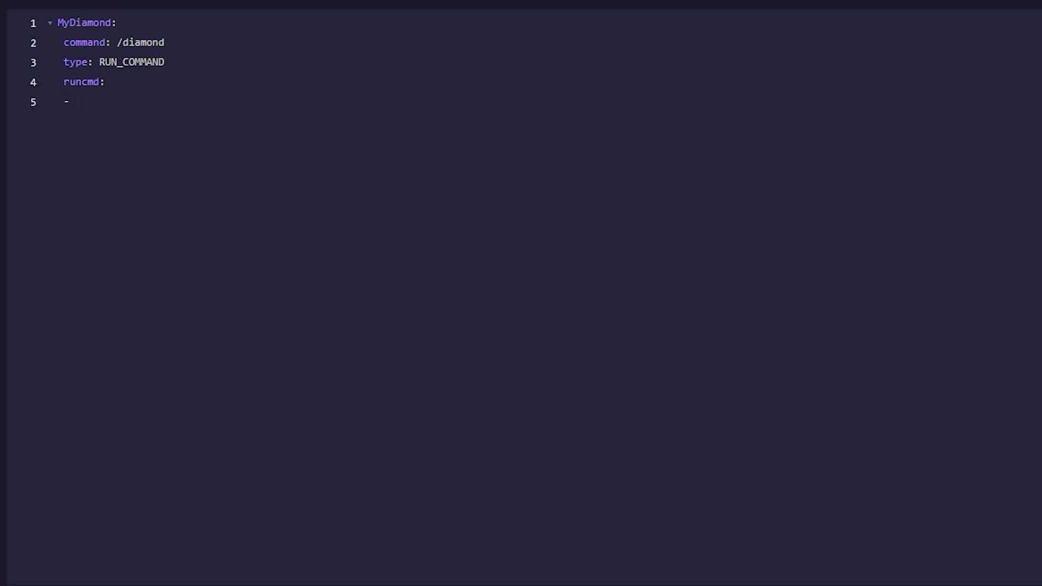
{"action": "type", "text": "/give $"}
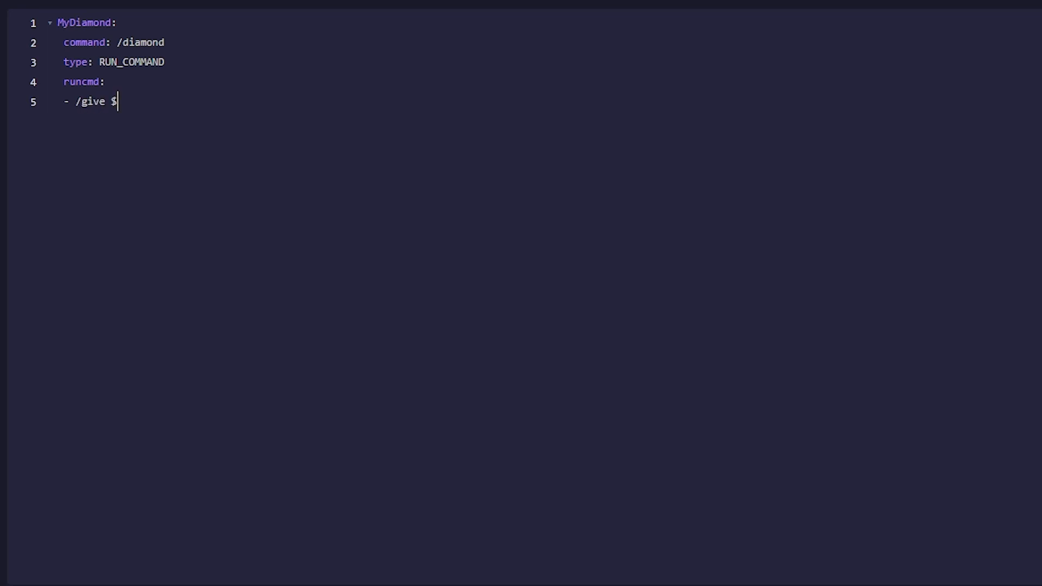
{"action": "type", "text": "arg1 minecraf"}
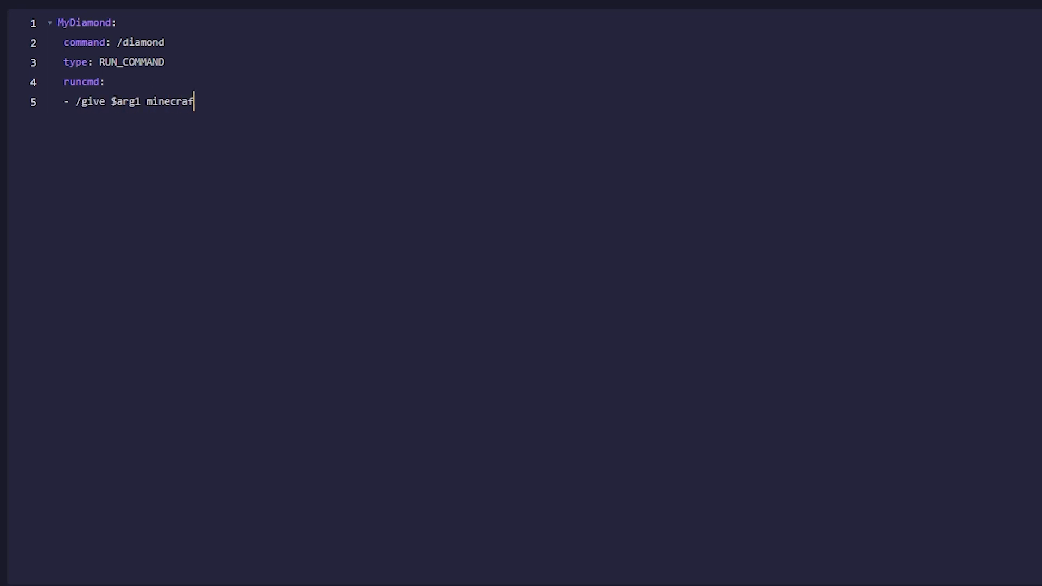
{"action": "type", "text": "t:diam"}
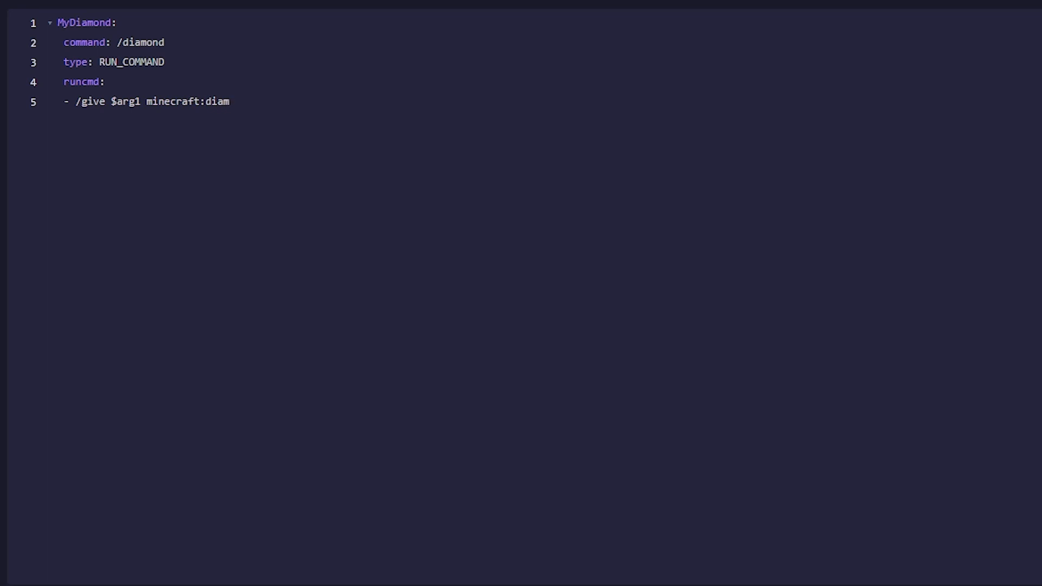
{"action": "type", "text": "register: tu"}
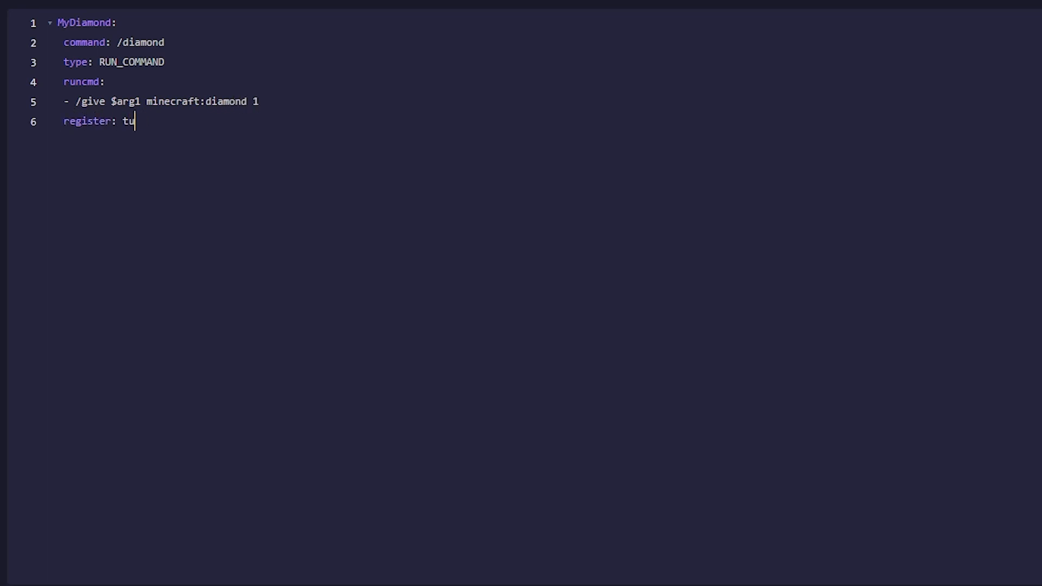